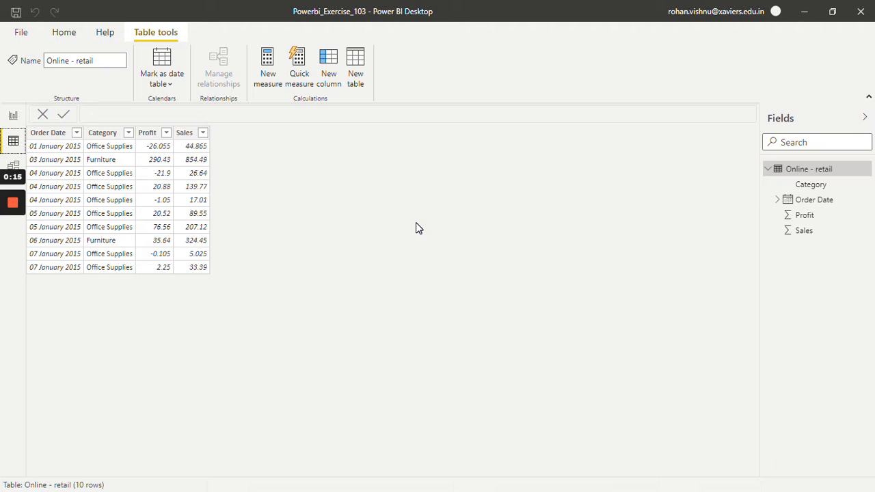
mouse_move(437, 207)
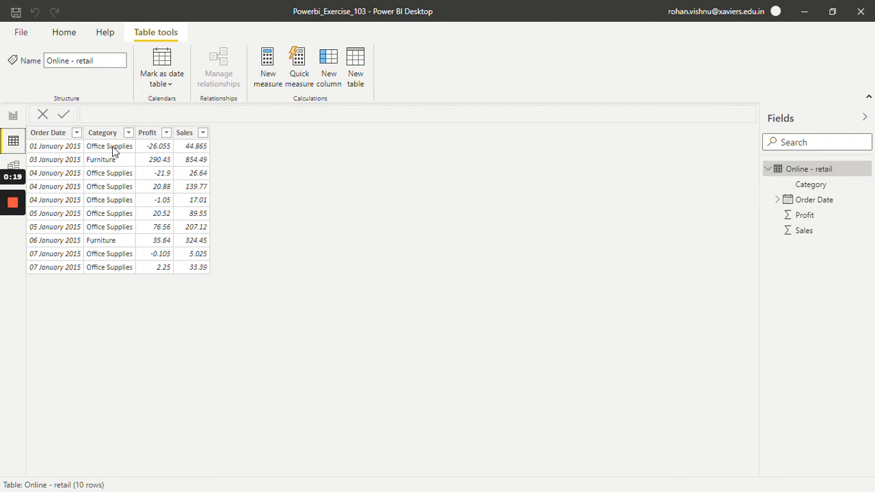
mouse_move(259, 176)
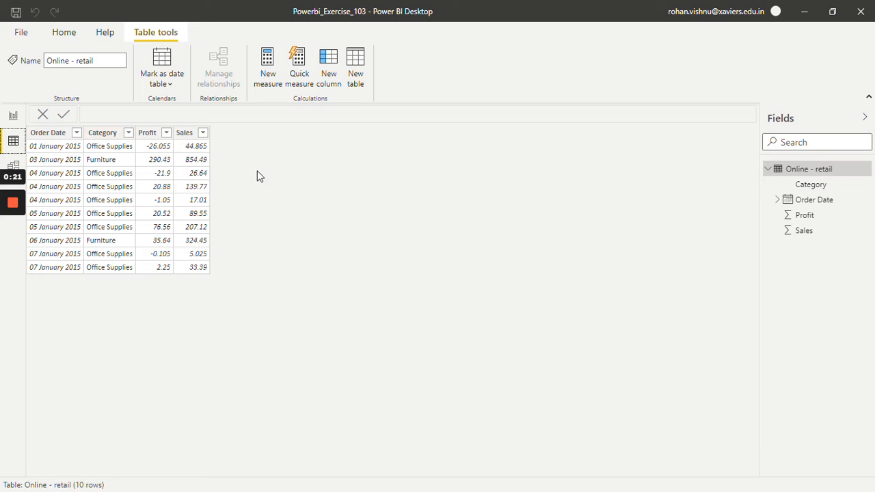
mouse_move(404, 217)
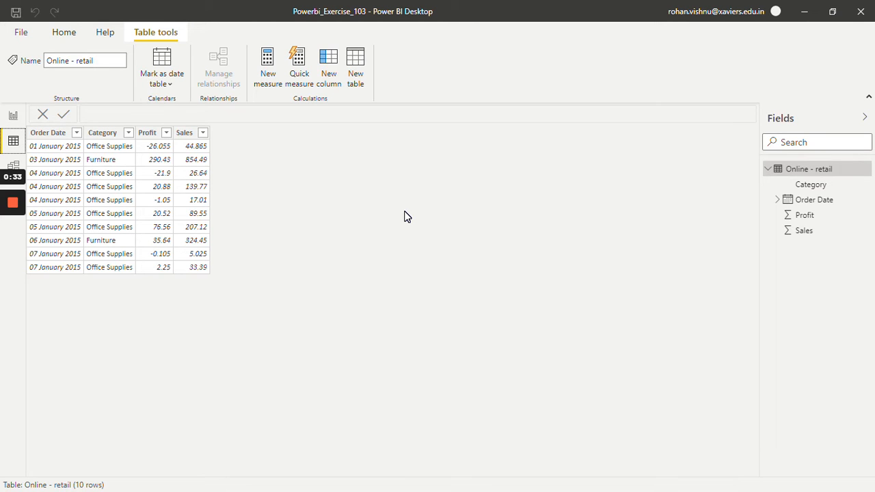
Switch to the Report view and bring up the Home commands for a new measure
left_click(13, 118)
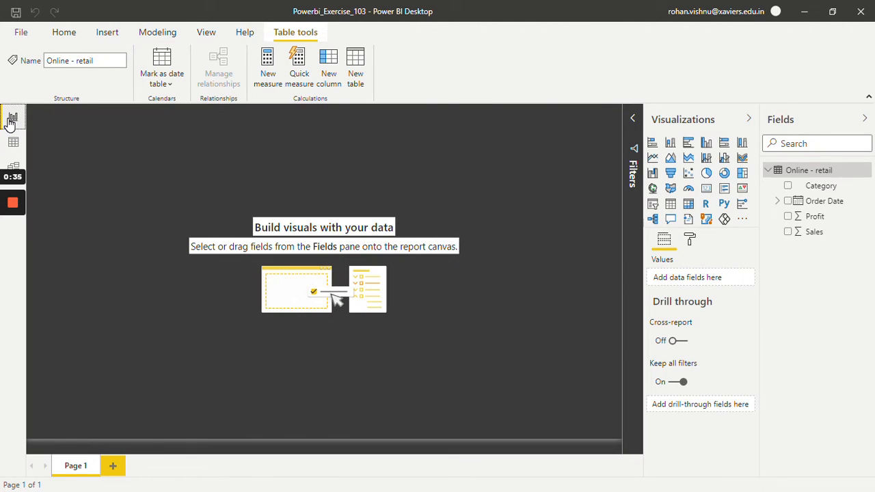
left_click(64, 33)
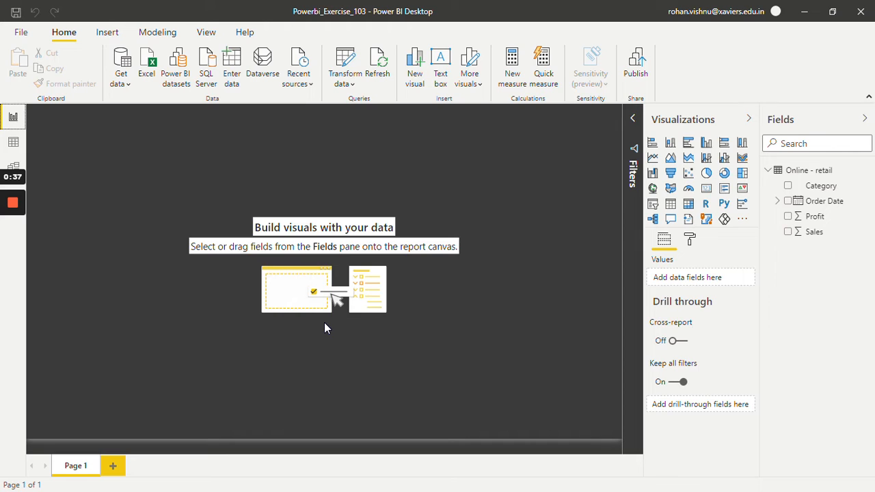
mouse_move(793, 171)
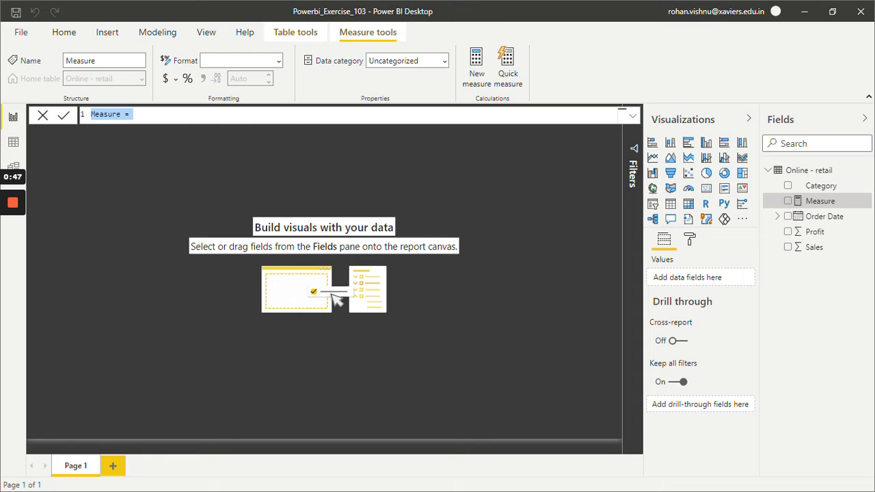
Enter the measure No of transaction = COUNT('Online - retail'[Order Date]) and commit it
type("No of tr")
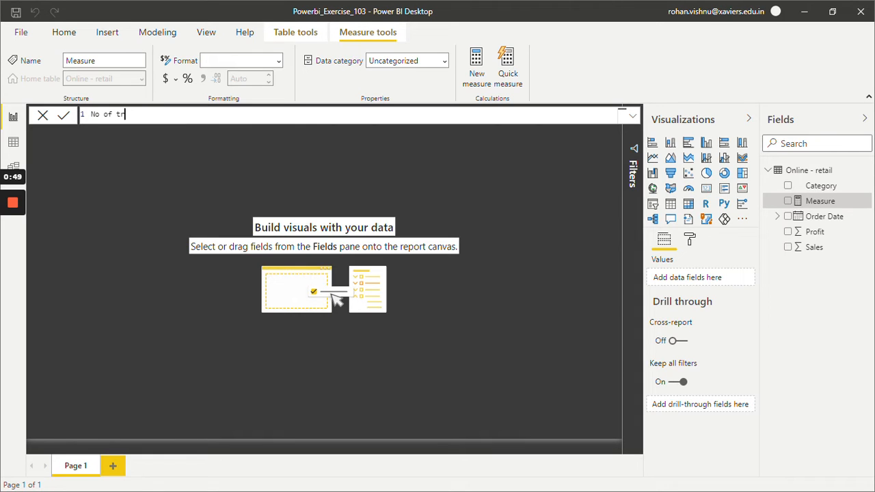
type("ansaction")
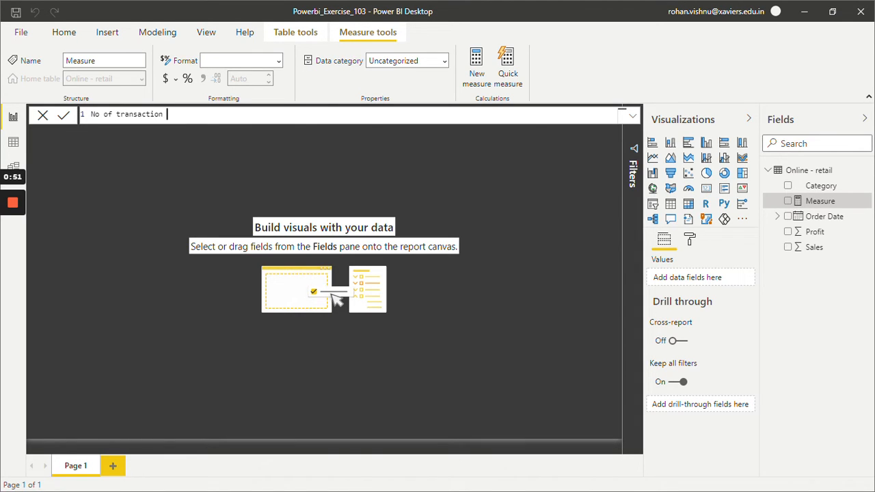
type("=")
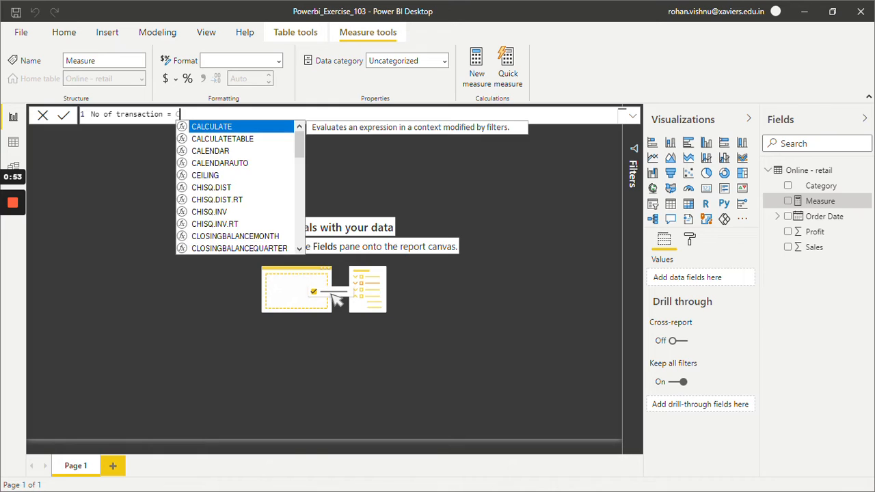
type("COUNT(")
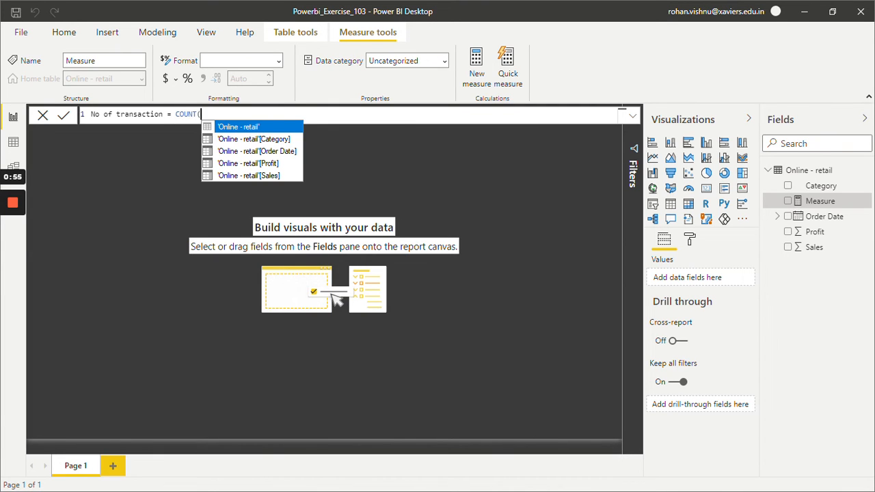
mouse_move(257, 150)
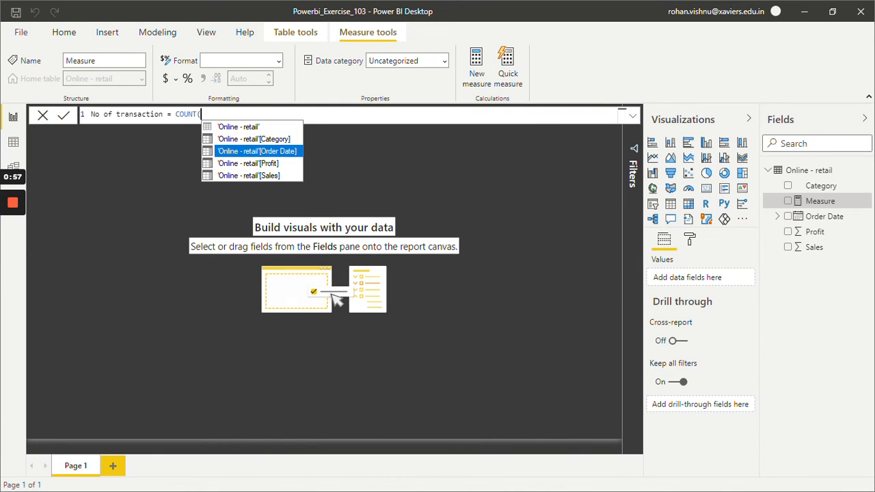
left_click(256, 150)
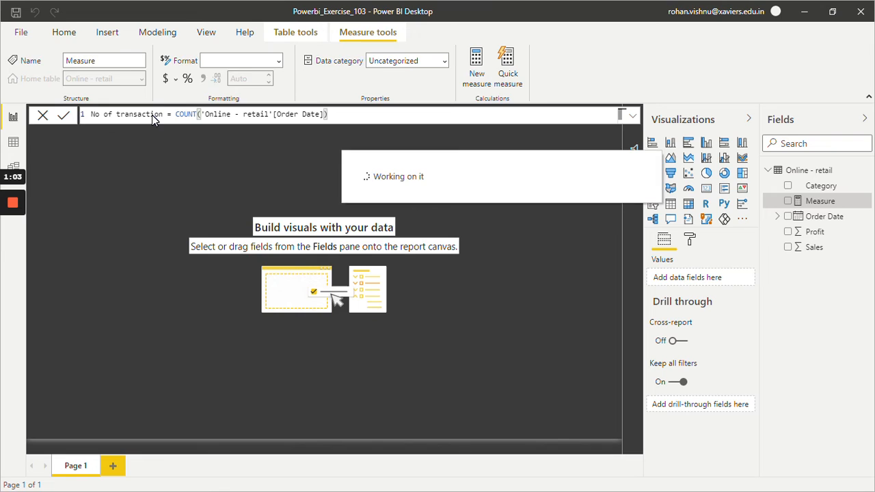
left_click(63, 114)
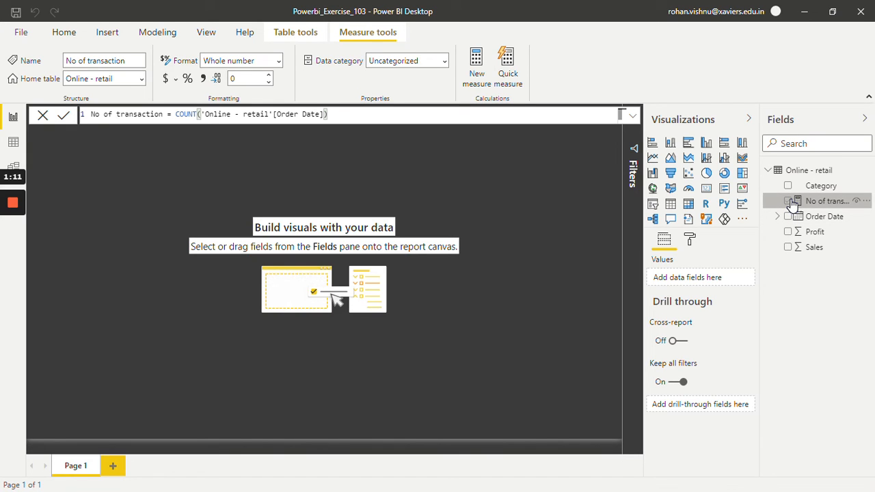
Tick No of transaction in the Fields pane to chart it on the canvas
left_click(788, 200)
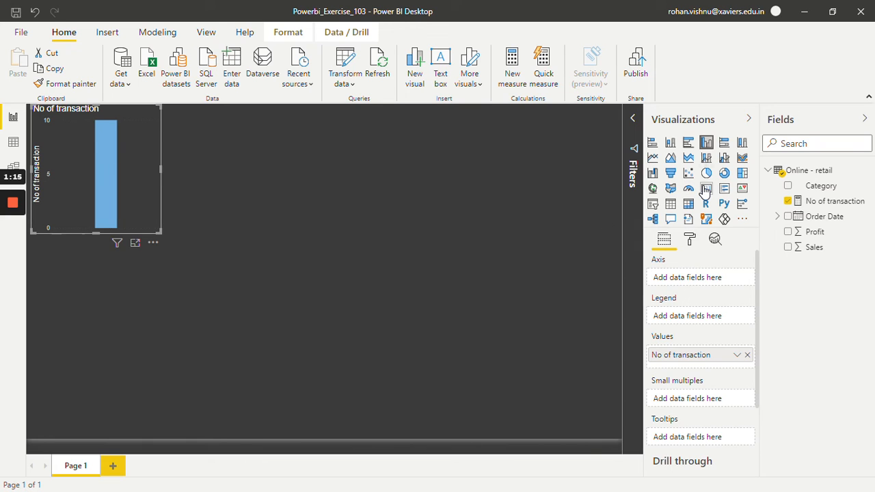
Change the No of transaction visual to a Card and drag it to the page centre
left_click(706, 190)
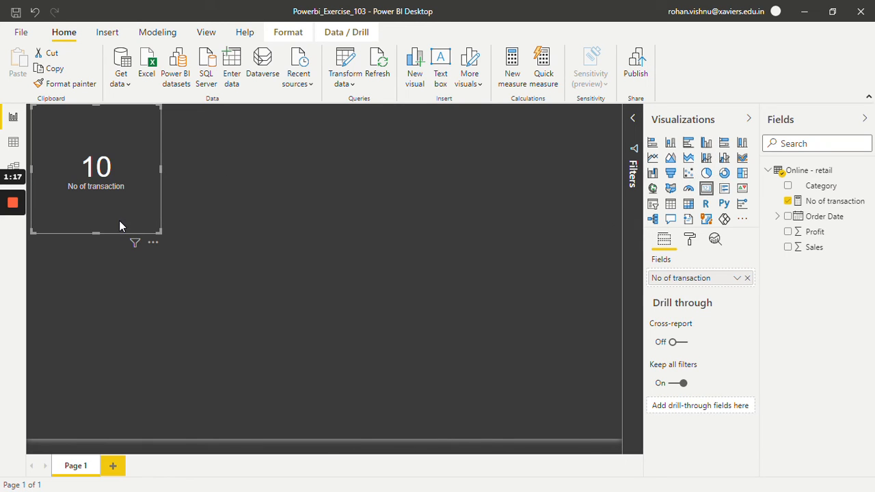
left_click_drag(96, 167, 324, 265)
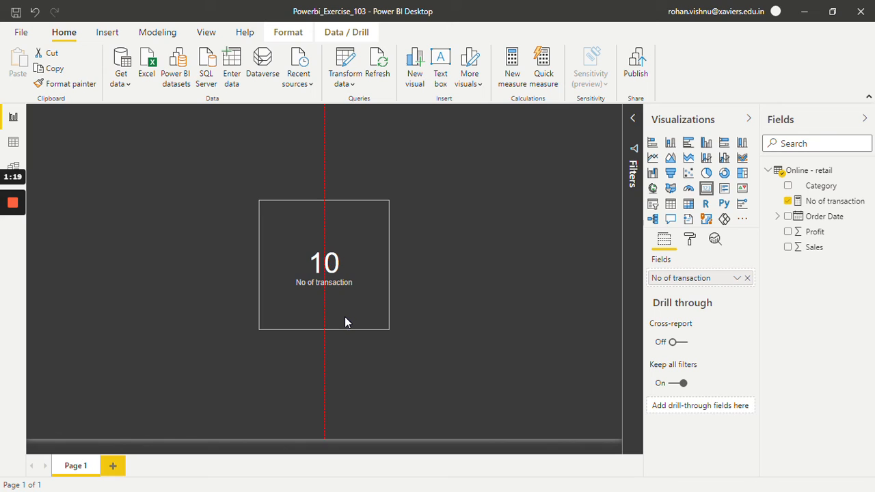
left_click(324, 264)
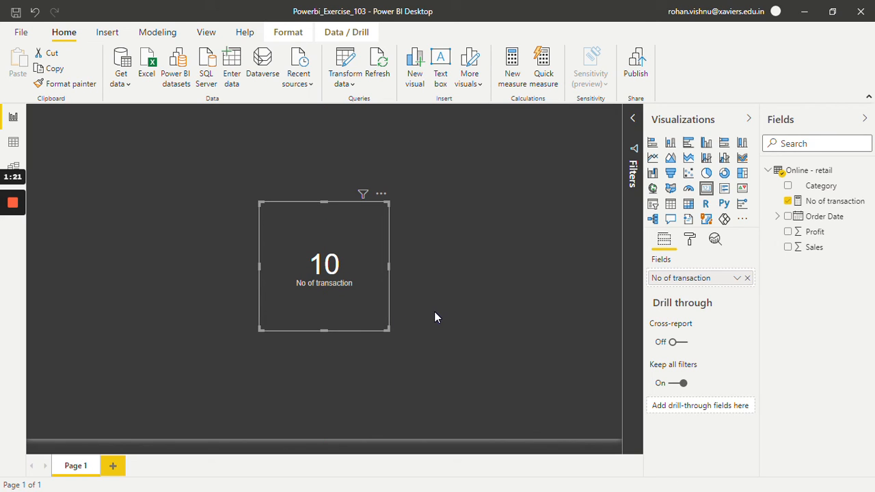